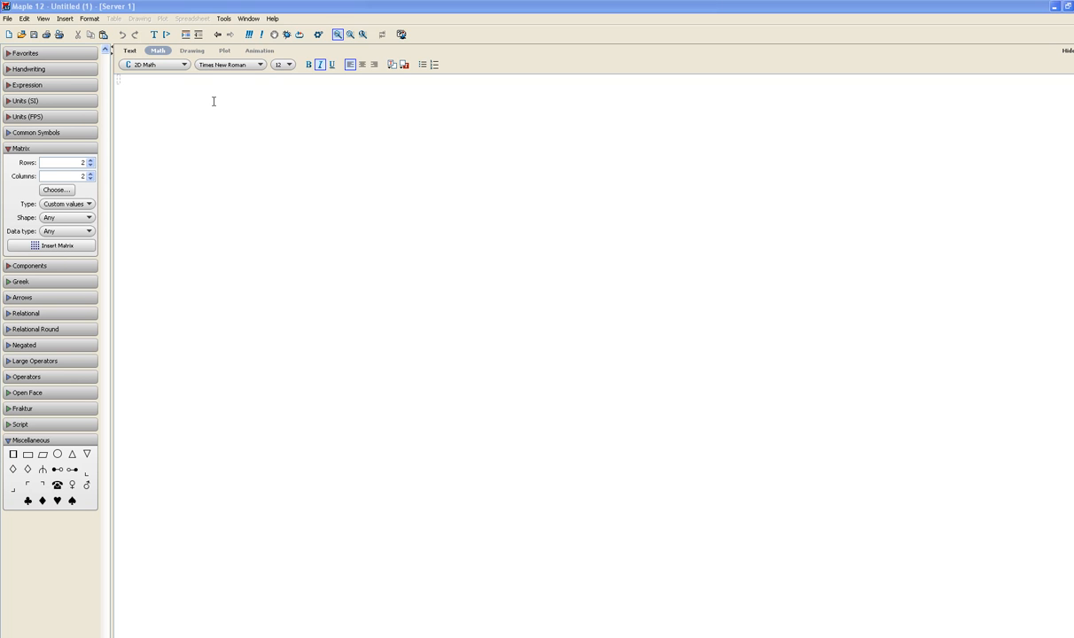
mouse_move(163, 106)
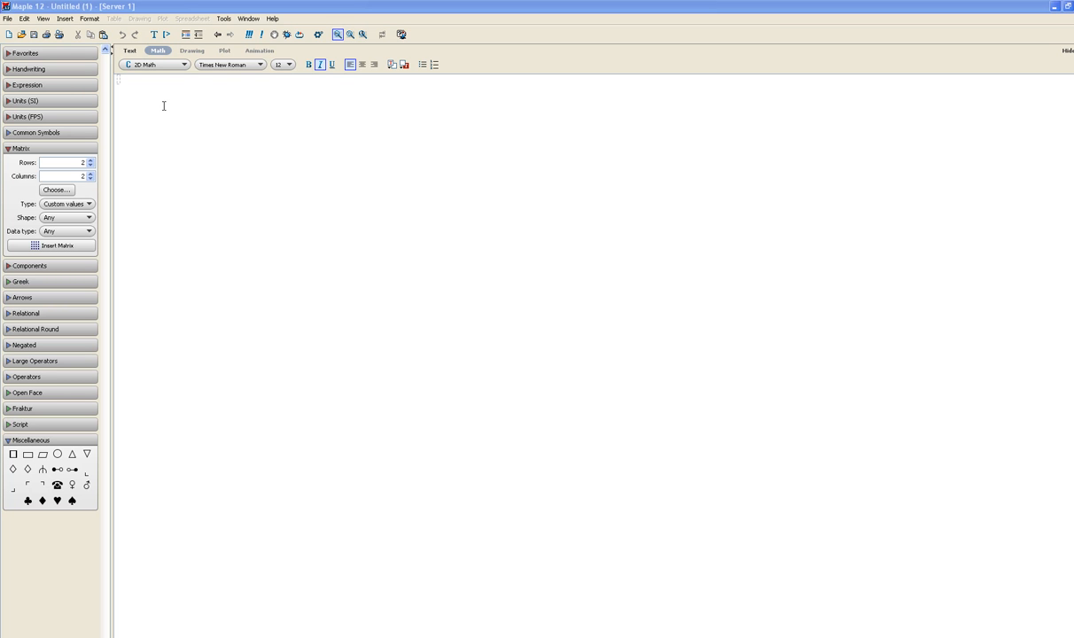
mouse_move(160, 113)
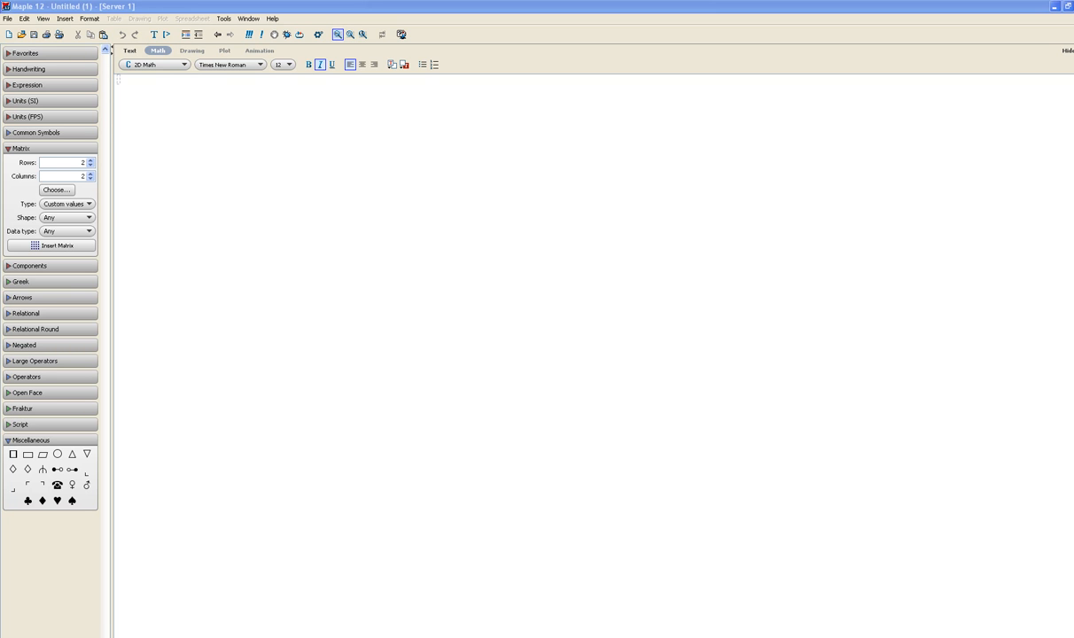
- Create a new blank worksheet-mode document, Untitled (2), from the File menu
click(7, 17)
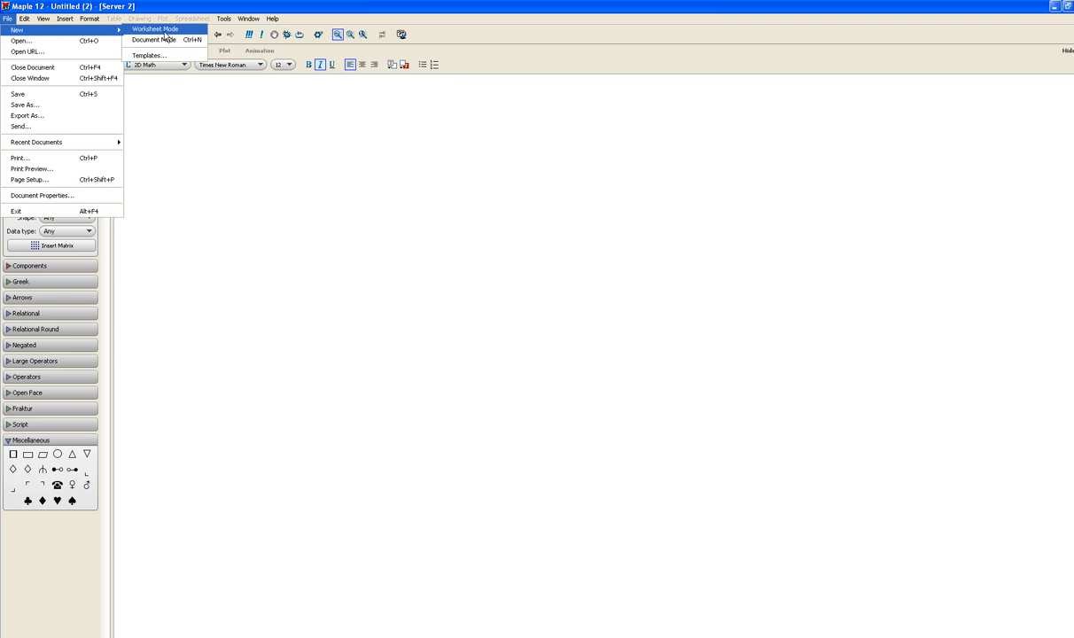
click(155, 29)
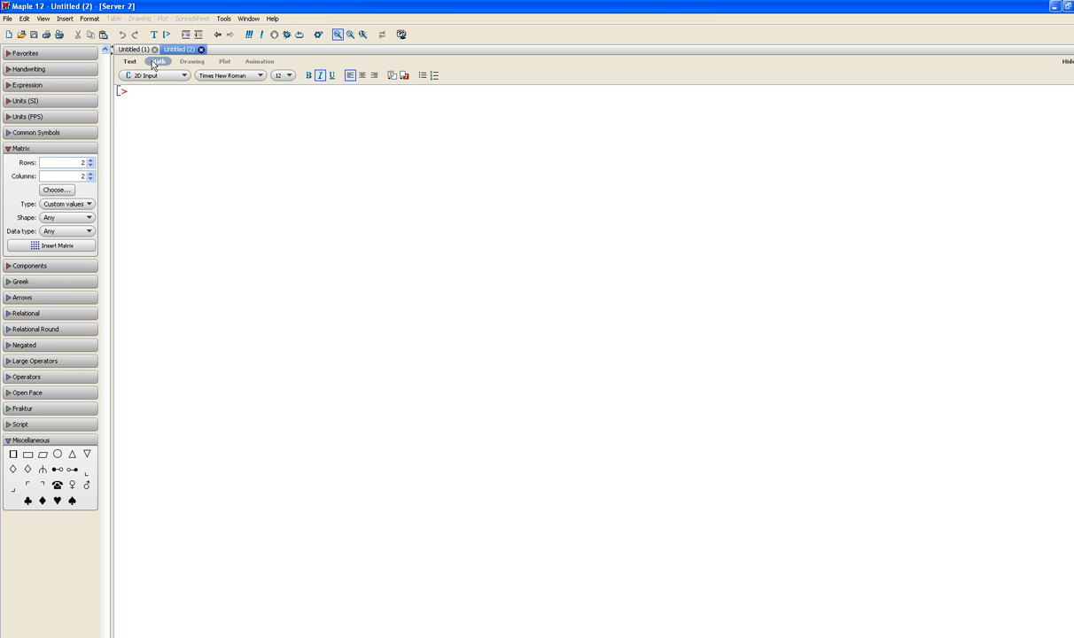
- Switch the prompt from 2D Math to plain one-line Maple Input
click(131, 60)
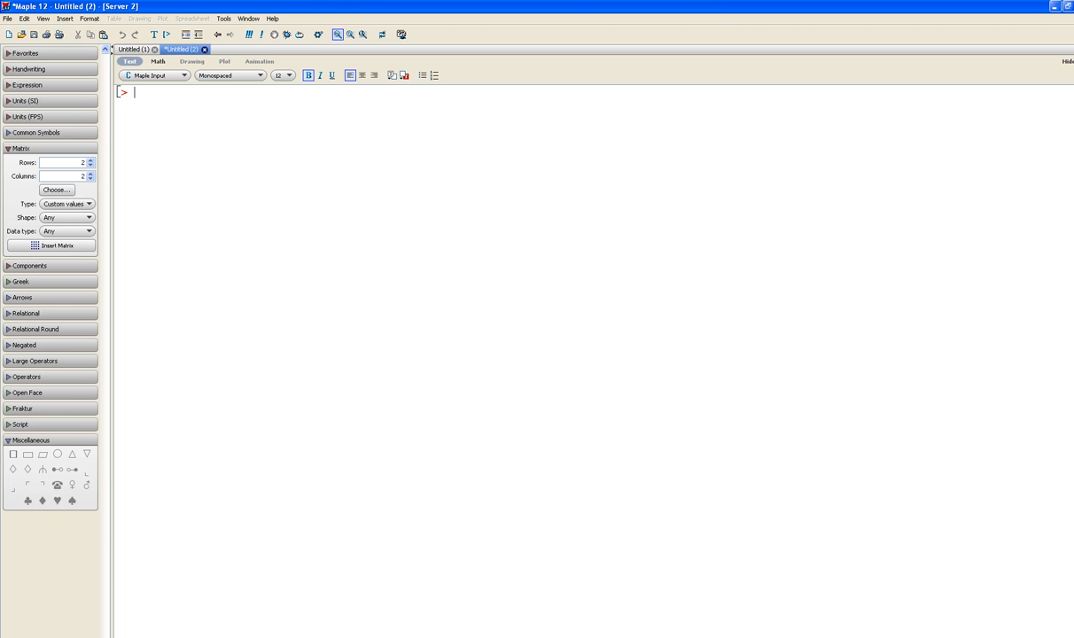
- Enter plot(1+2*sin(5*t/2),t=0..12*Pi,coords=polar); at the prompt
text(plot(1+2*sin(5*t/2),t=0..12*Pi,coords=polar);)
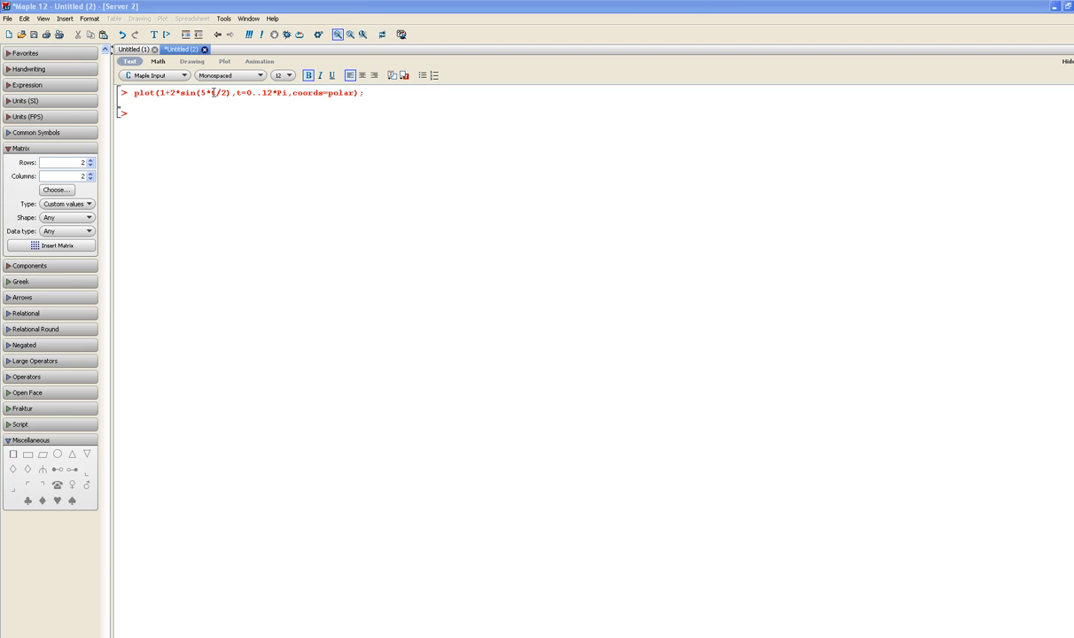
mouse_move(213, 92)
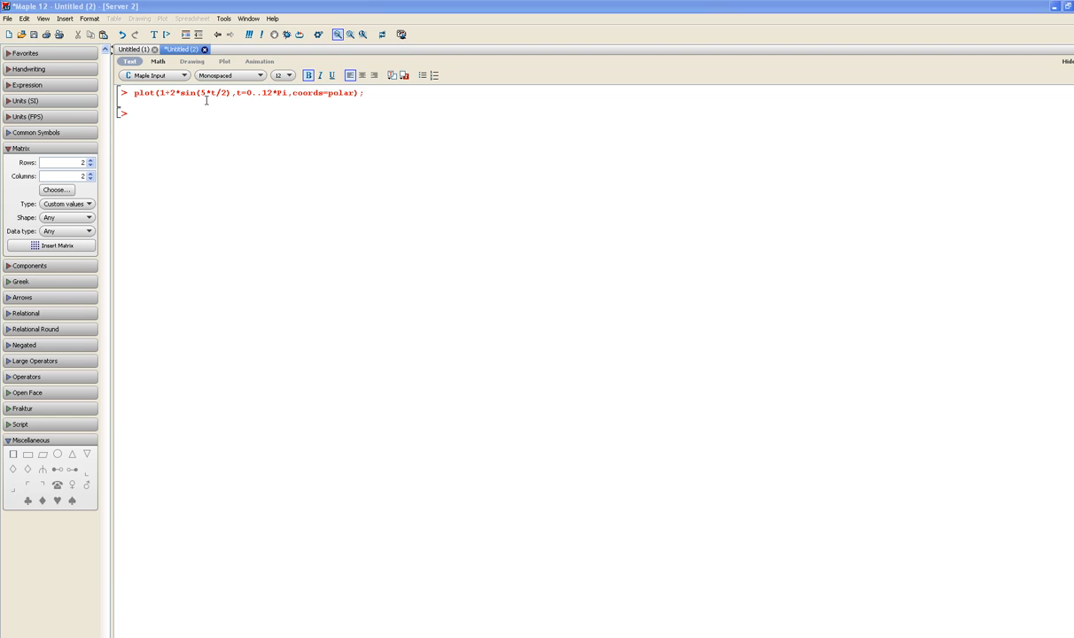
mouse_move(227, 93)
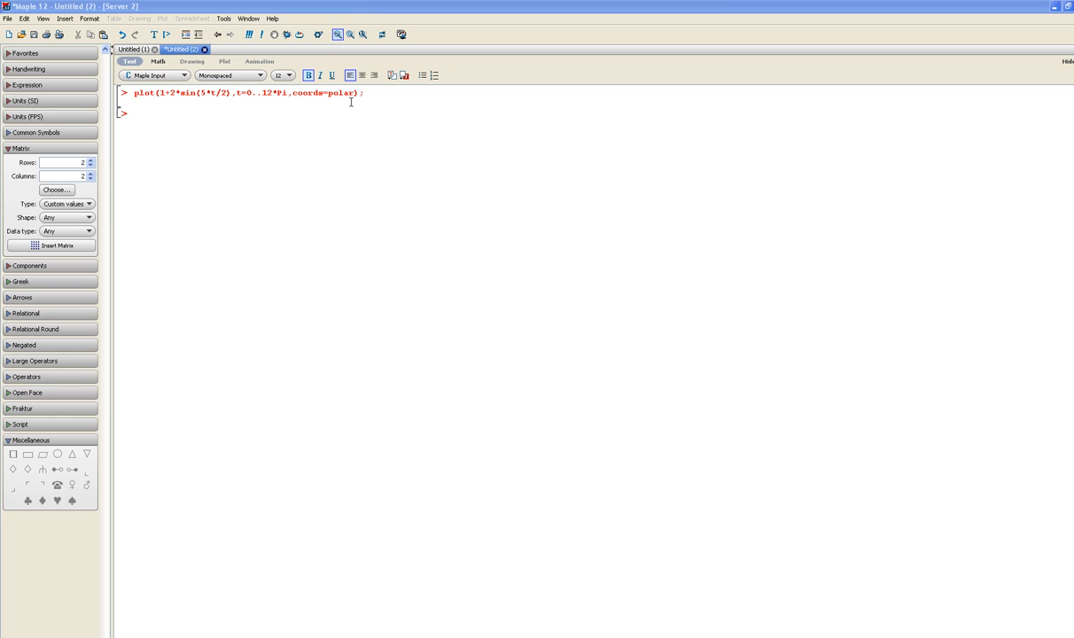
mouse_move(368, 98)
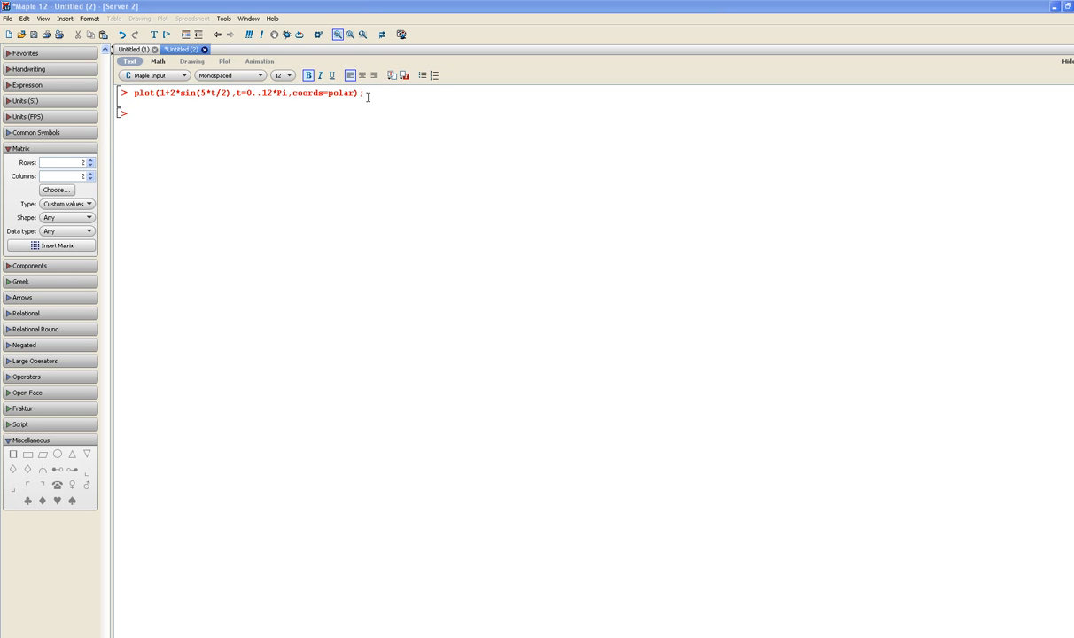